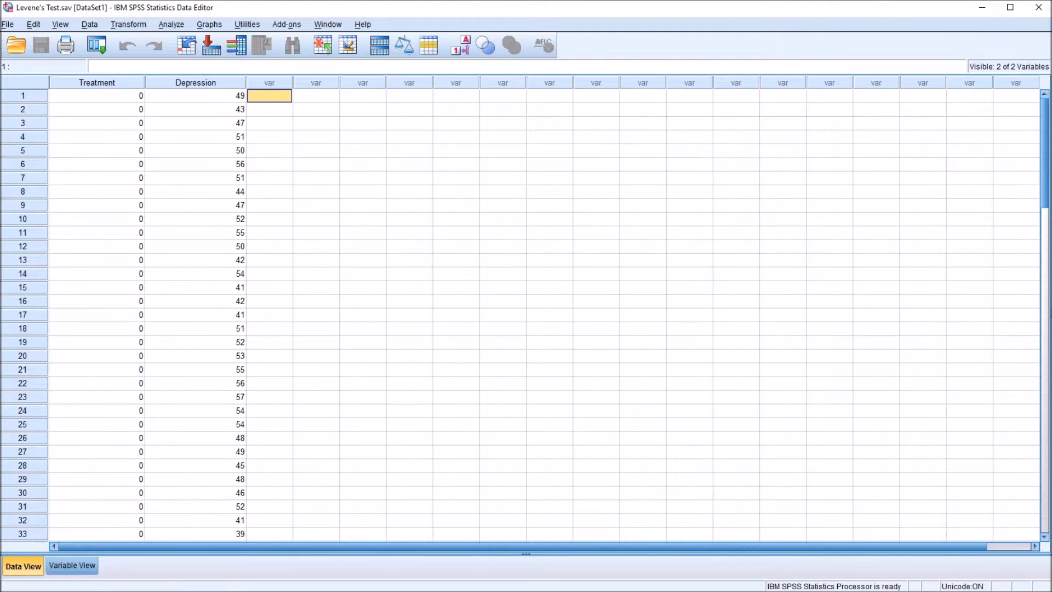
- Display Treatment as value labels, Psychodynamic and Treatment as usual, rather than numeric codes
left_click(96, 82)
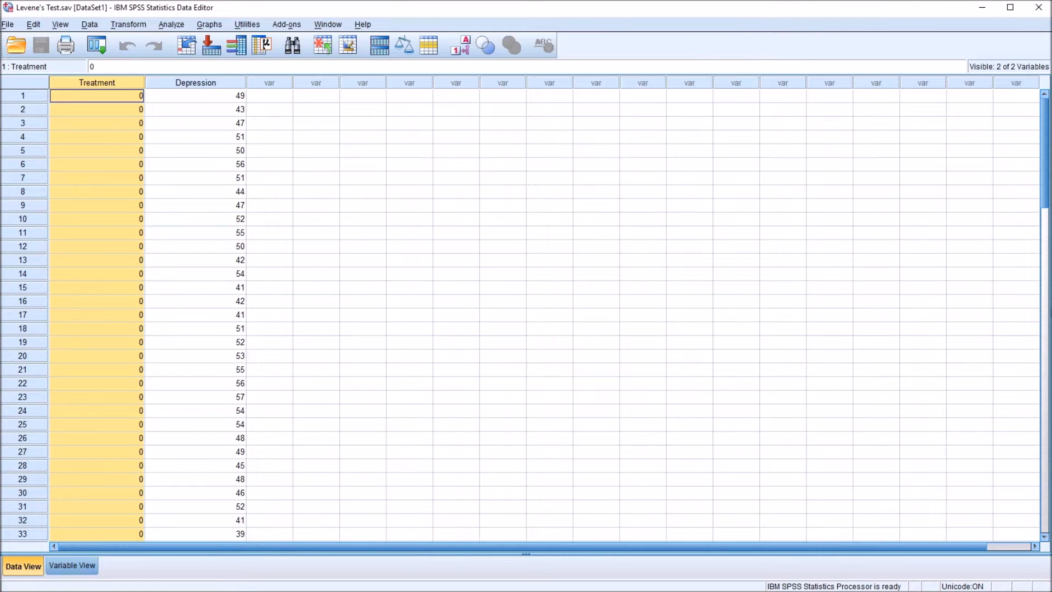
left_click(195, 95)
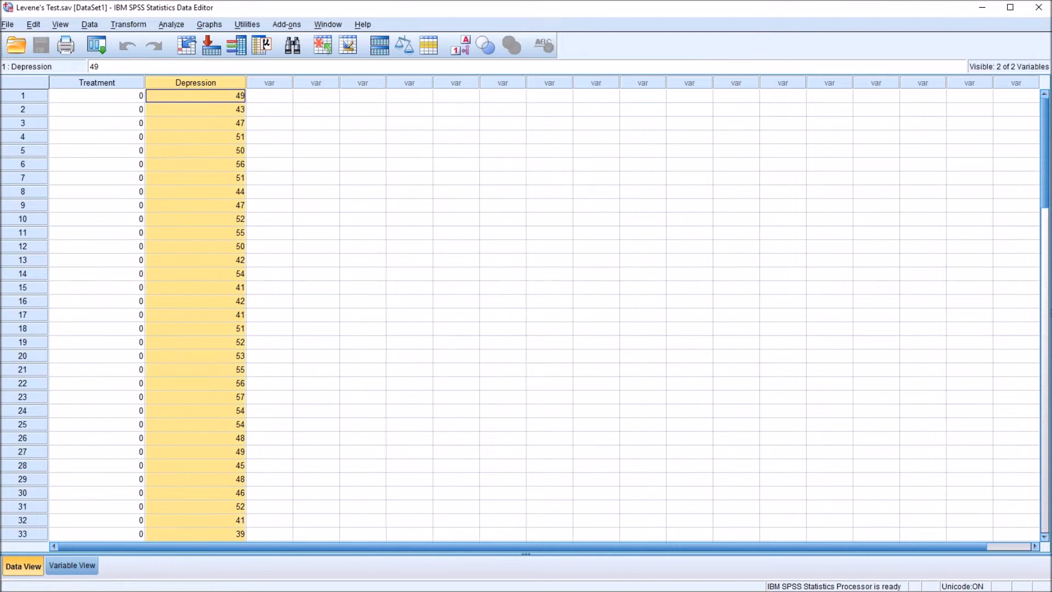
left_click(97, 95)
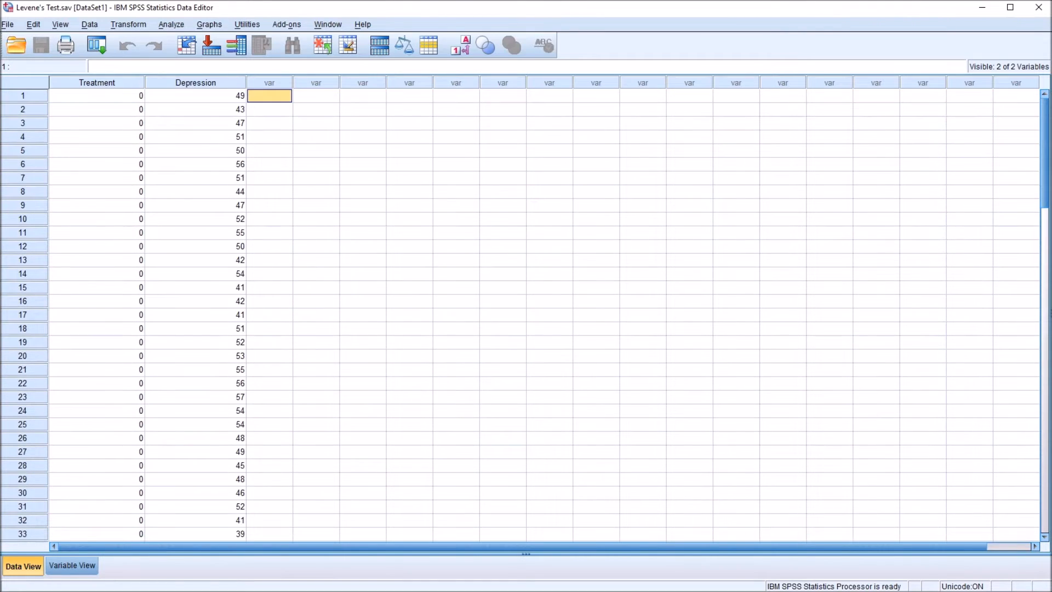
left_click(459, 45)
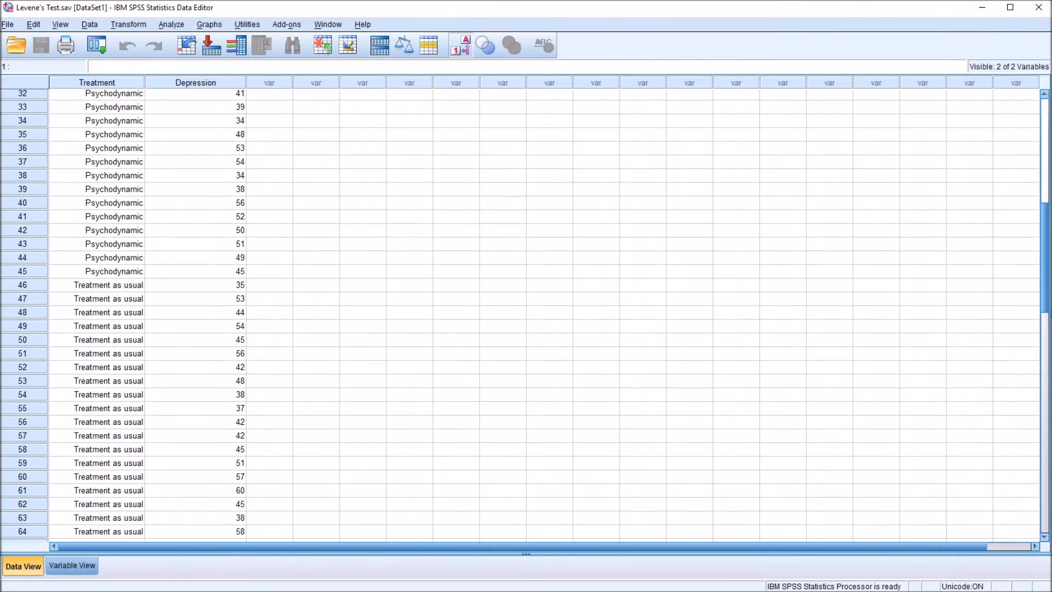
left_click(196, 82)
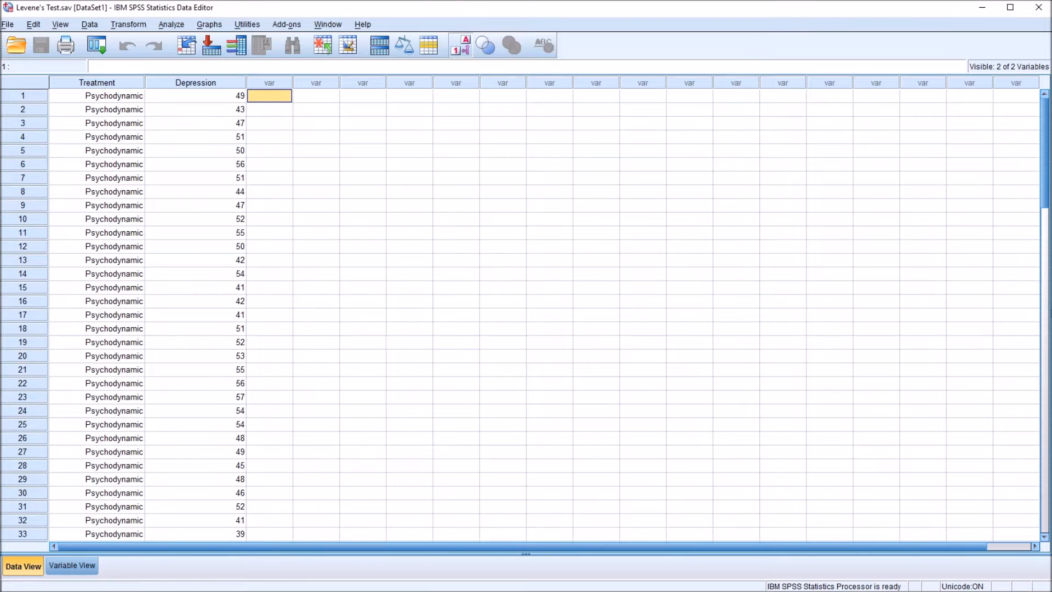
left_click(97, 82)
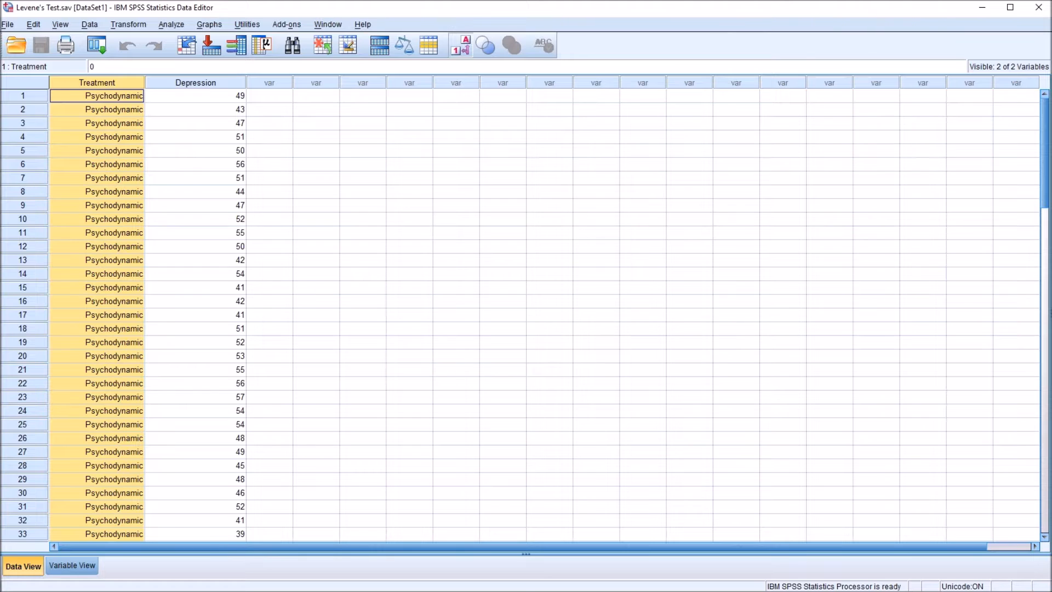
left_click(269, 95)
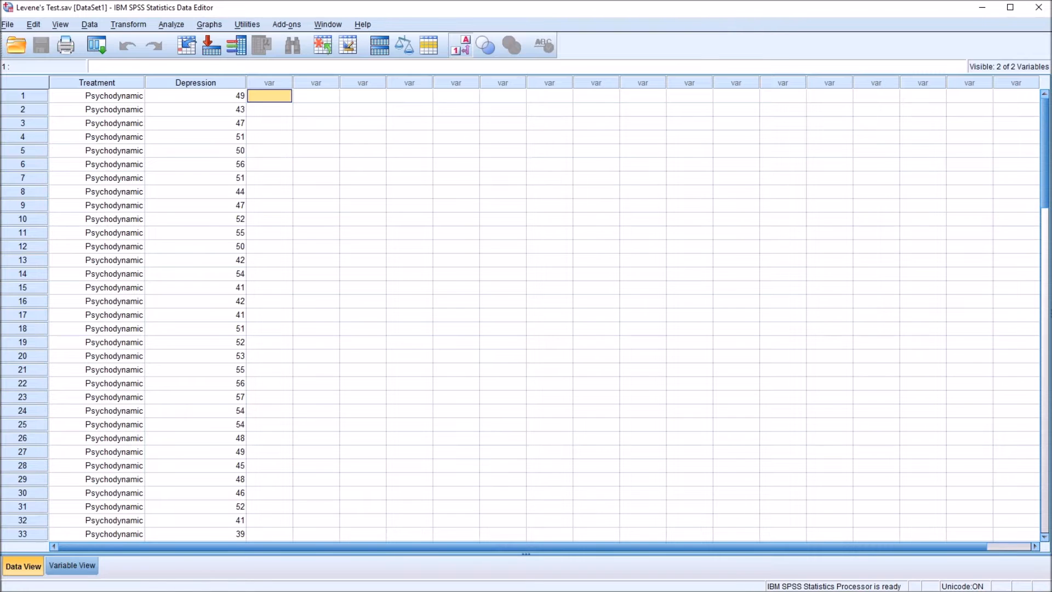
- Start an Independent-Samples T Test from Analyze > Compare Means
left_click(171, 24)
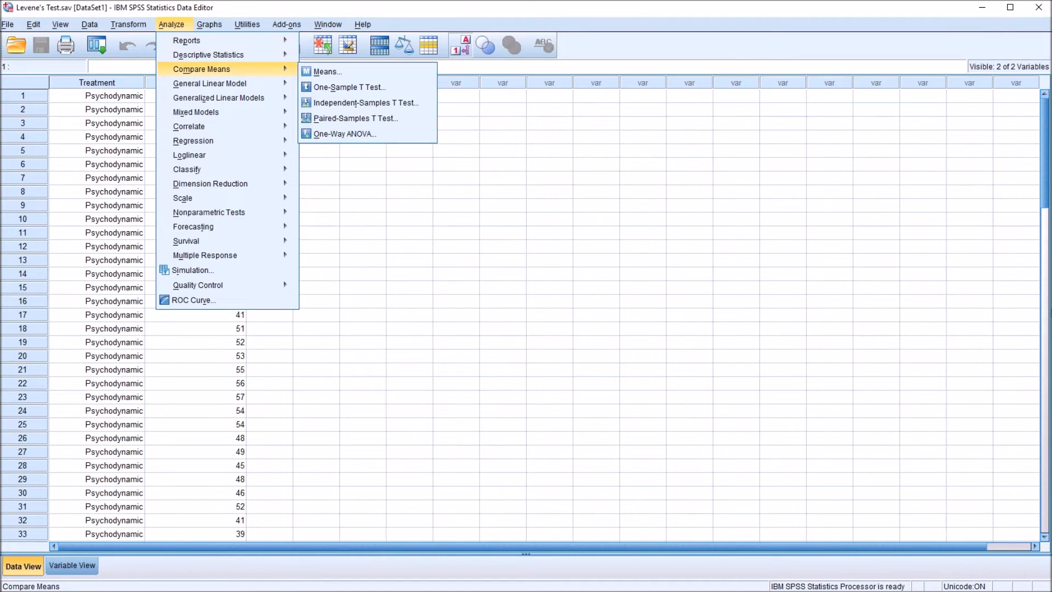
mouse_move(366, 103)
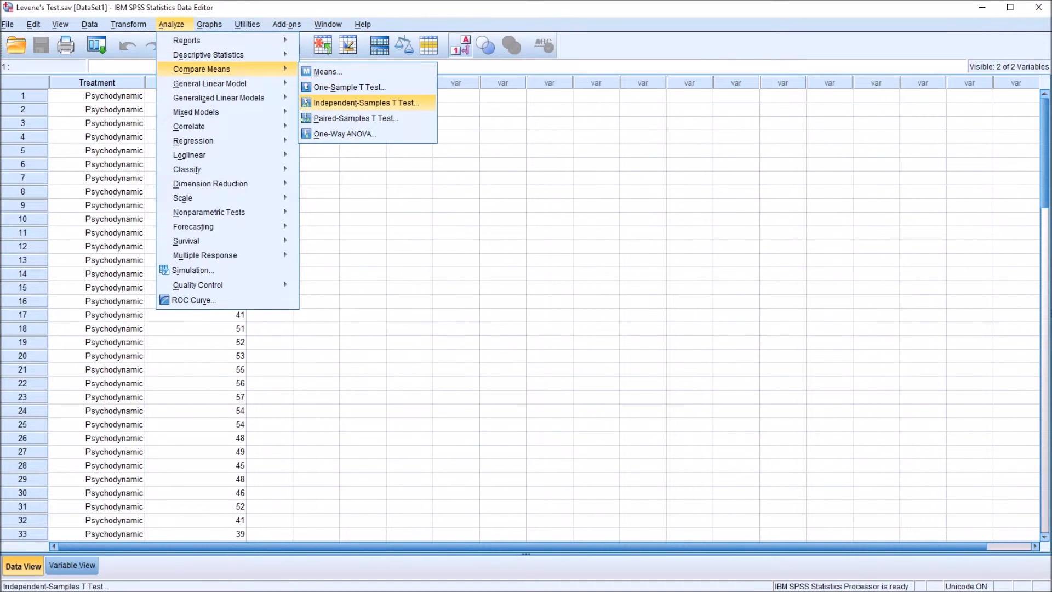
left_click(366, 103)
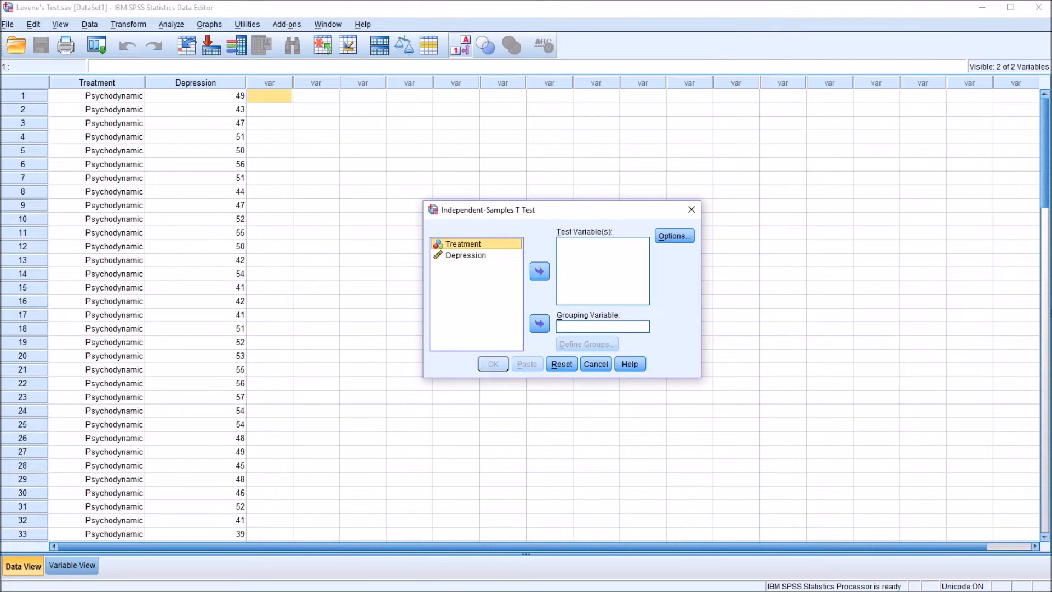
- Run a t-test of Depression grouped by Treatment with group codes 0 and 1
left_click(539, 271)
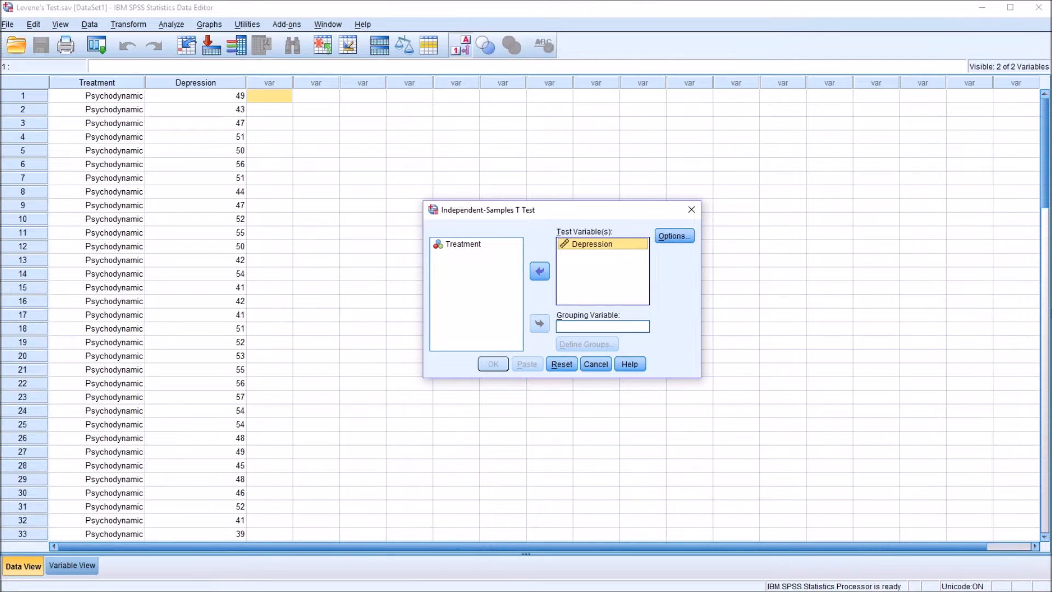
left_click(540, 323)
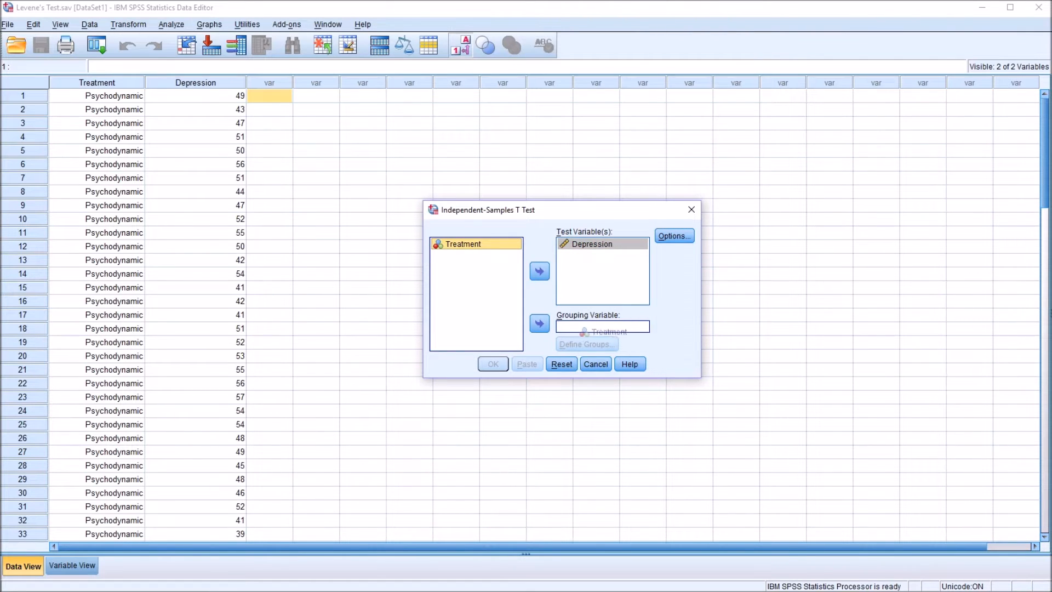
left_click(539, 322)
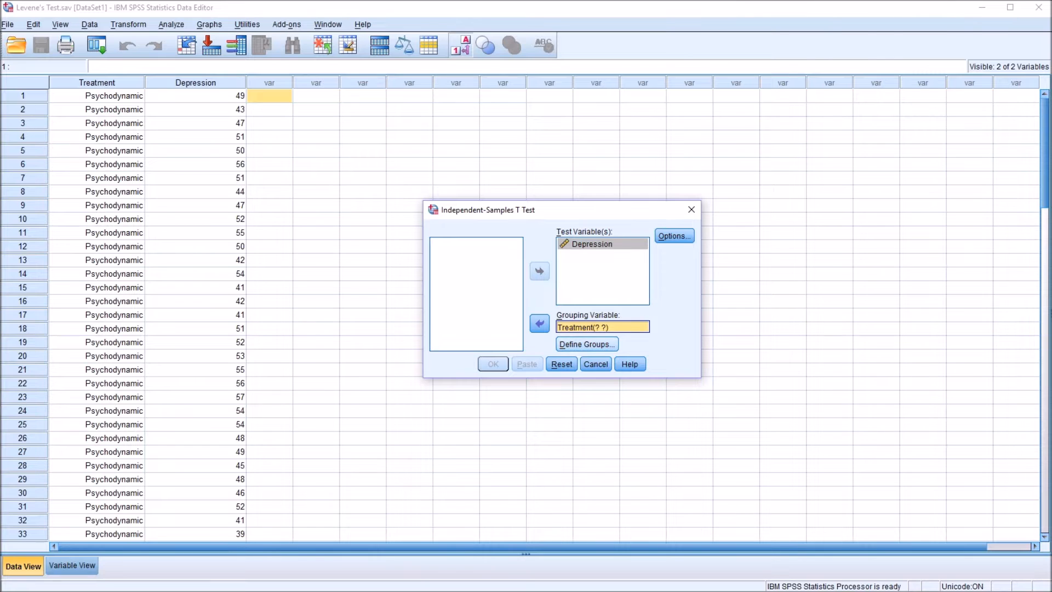
left_click(586, 344)
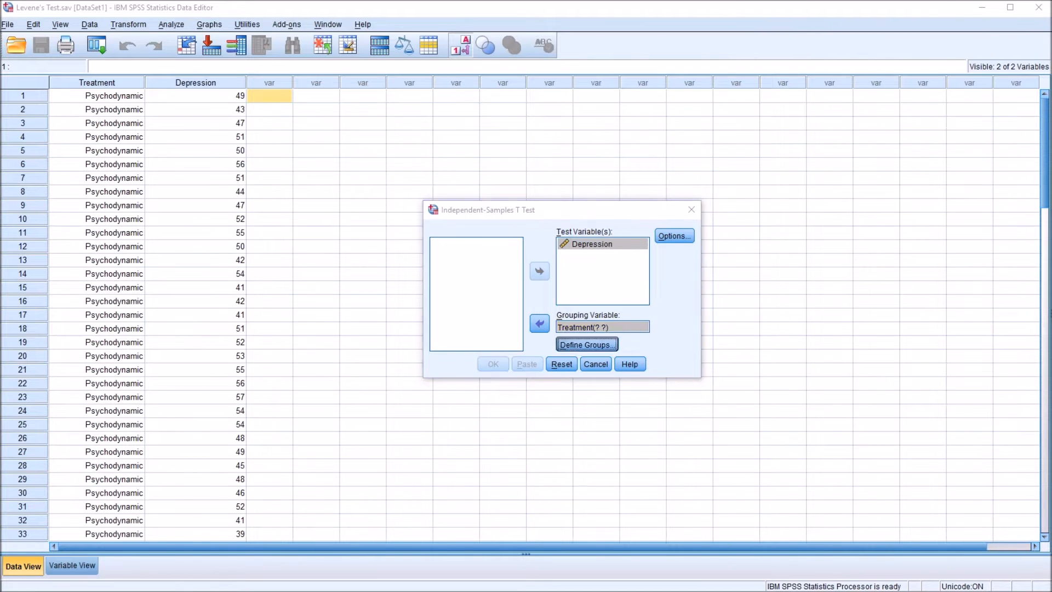
left_click(586, 344)
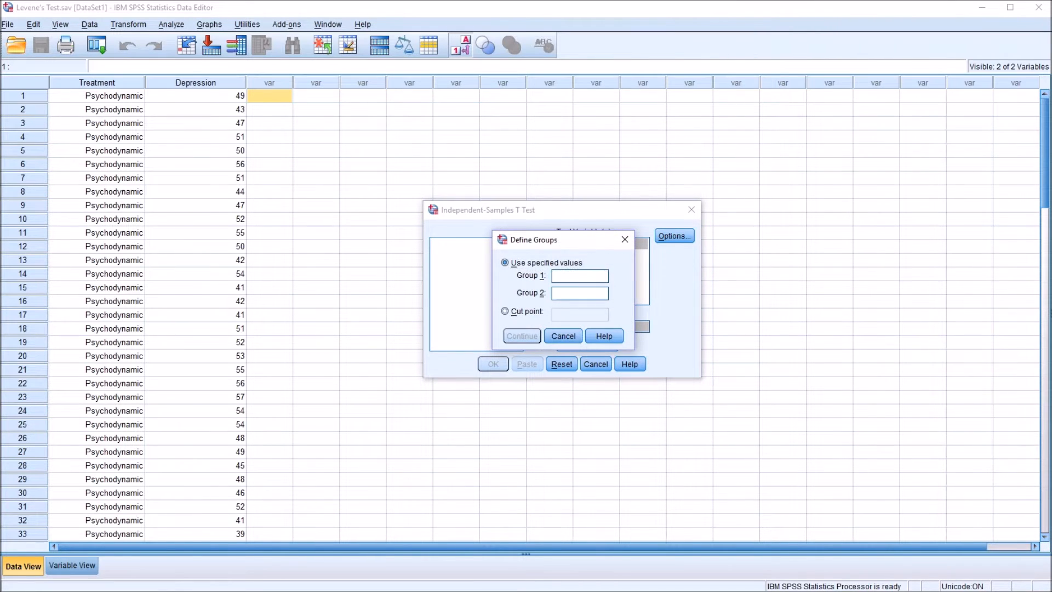
type("0")
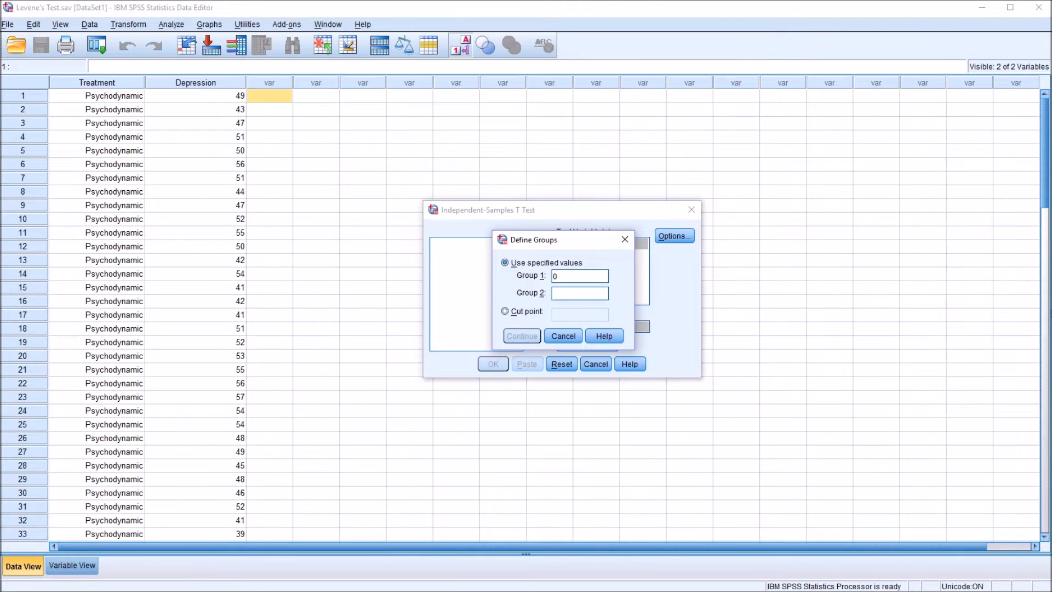
type("1")
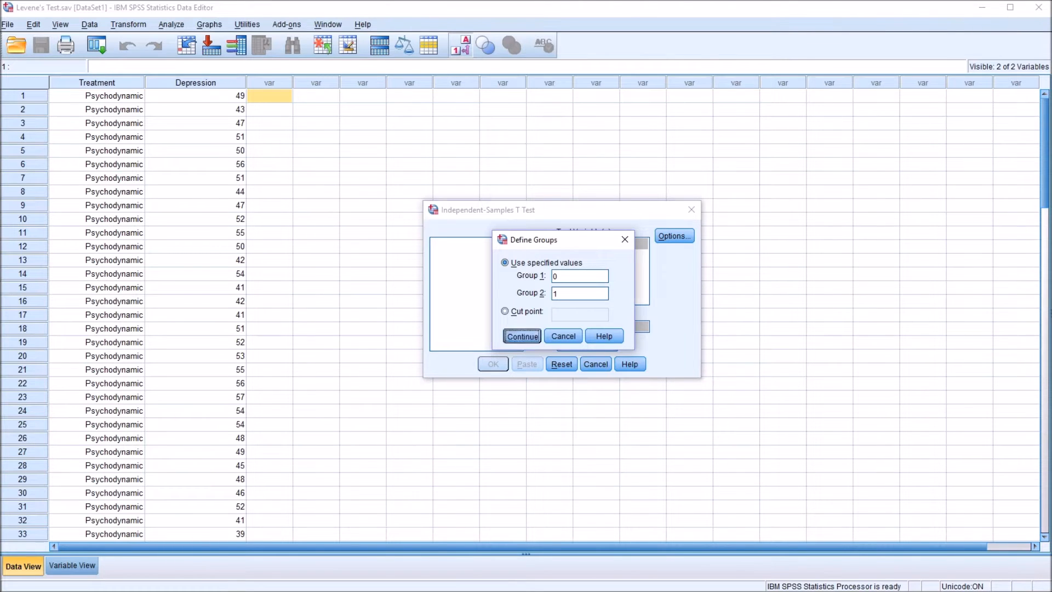
left_click(522, 336)
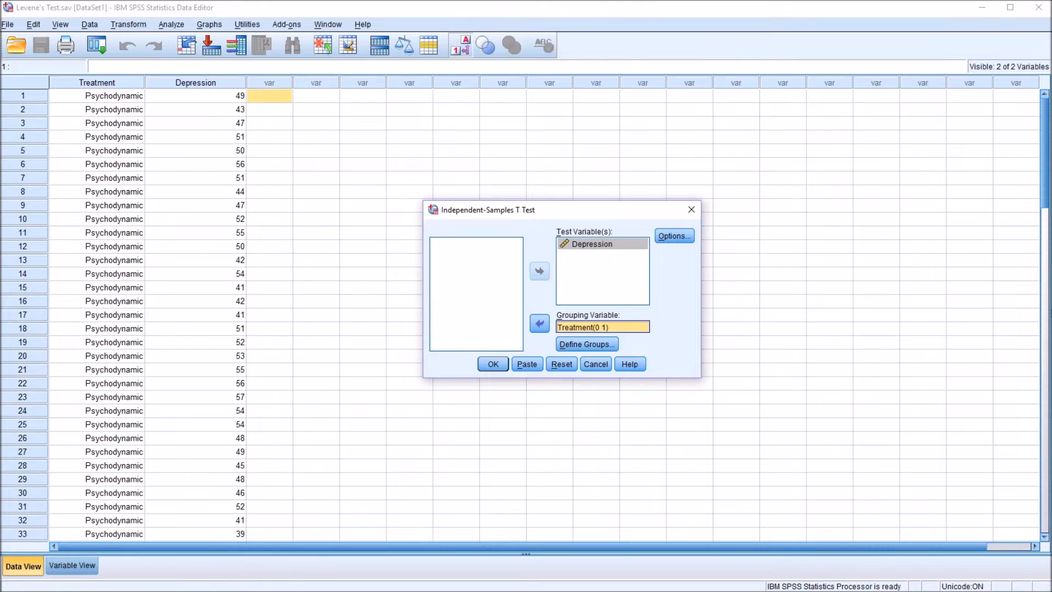
left_click(673, 236)
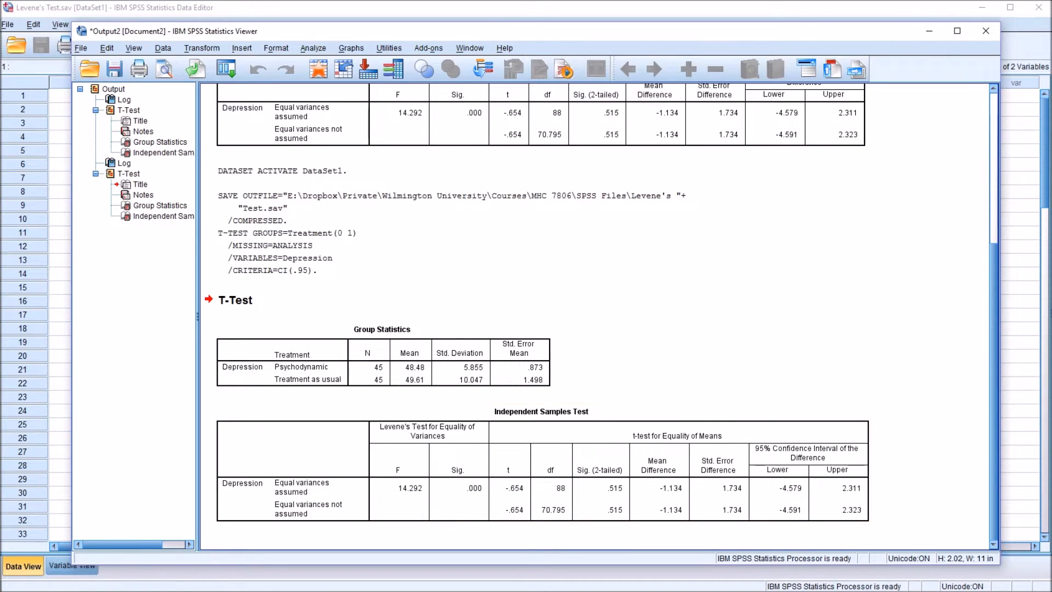
- Select the Independent Samples Test table and return to the Data Editor
left_click(381, 351)
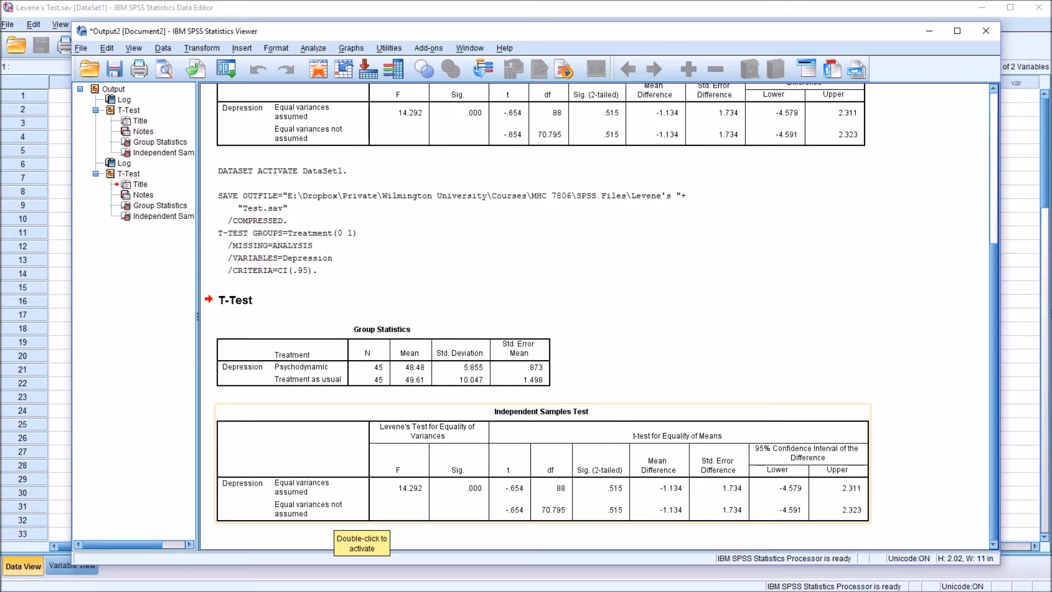
left_click(158, 216)
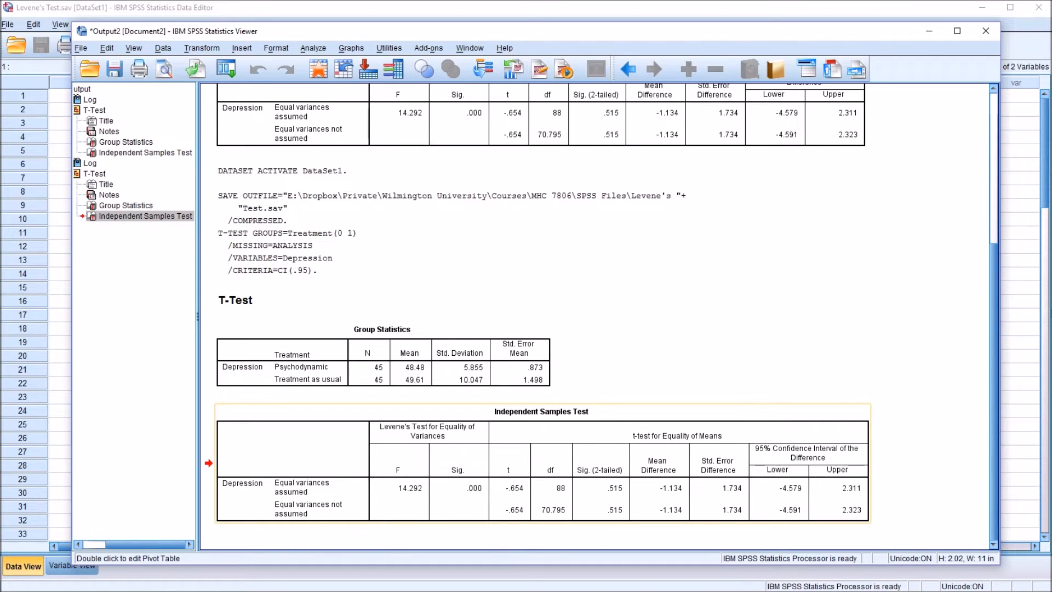
mouse_move(504, 498)
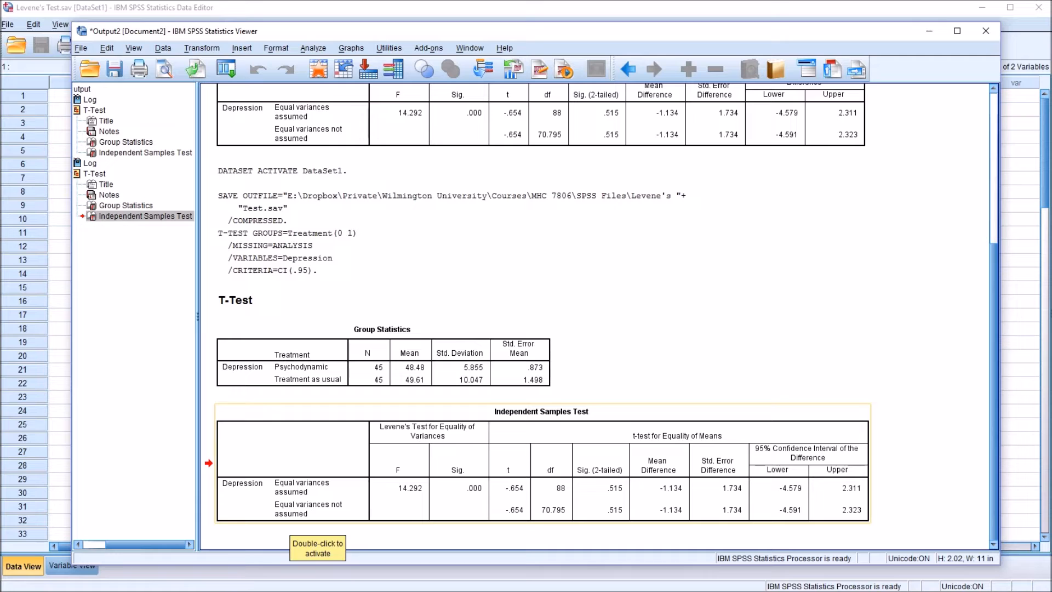
mouse_move(898, 510)
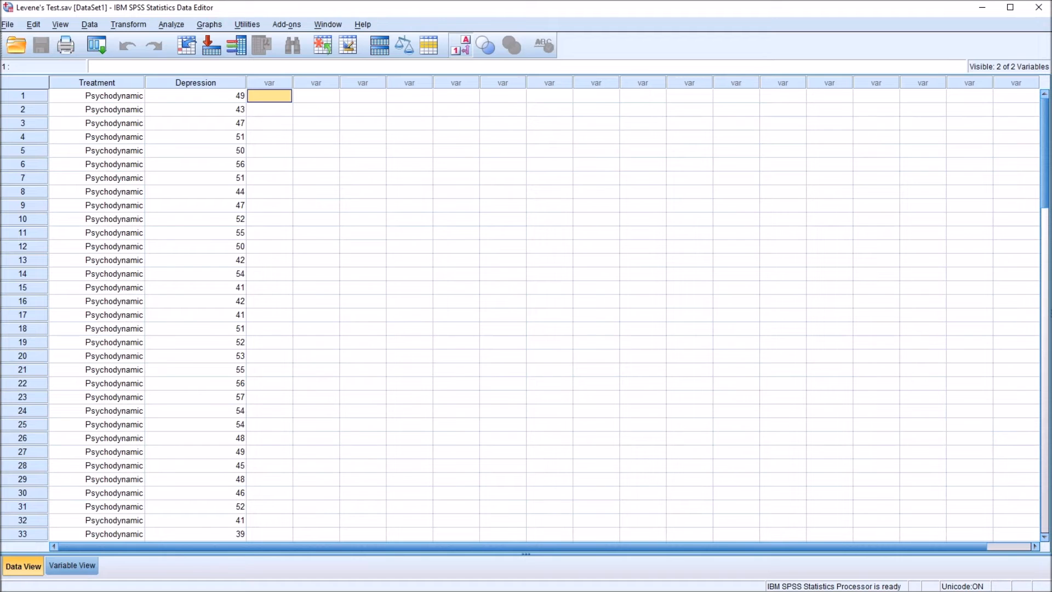
- Start a One-Way ANOVA with Depression as dependent and Treatment as factor
scroll("down", 3)
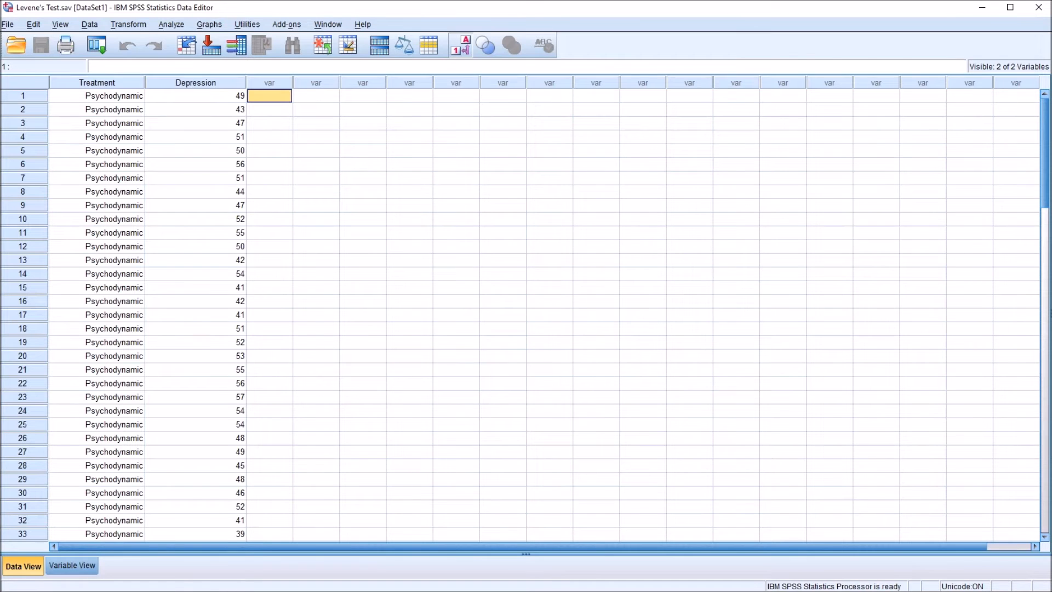
left_click(171, 24)
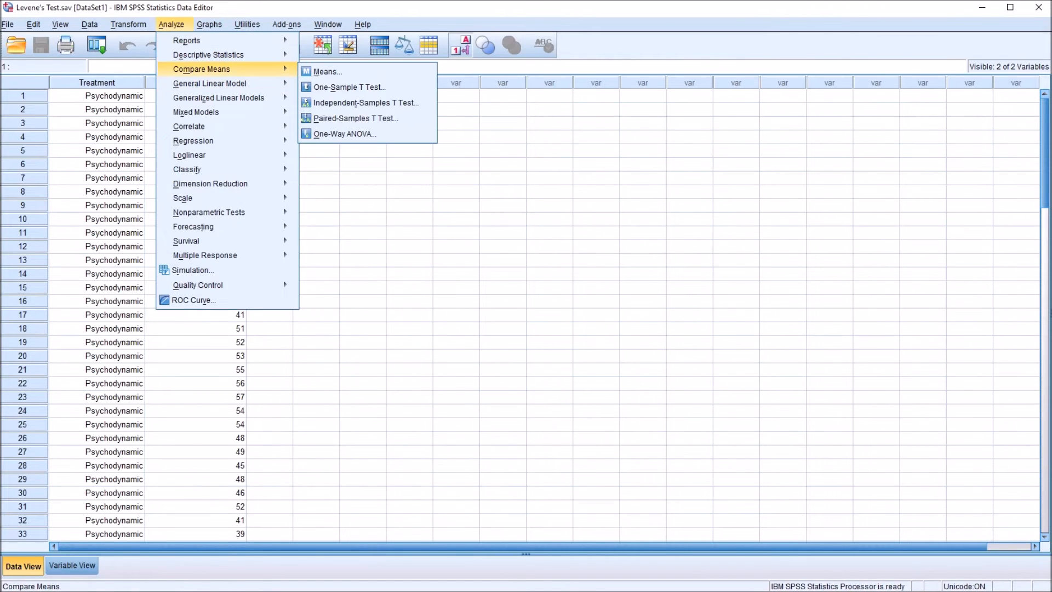
mouse_move(355, 118)
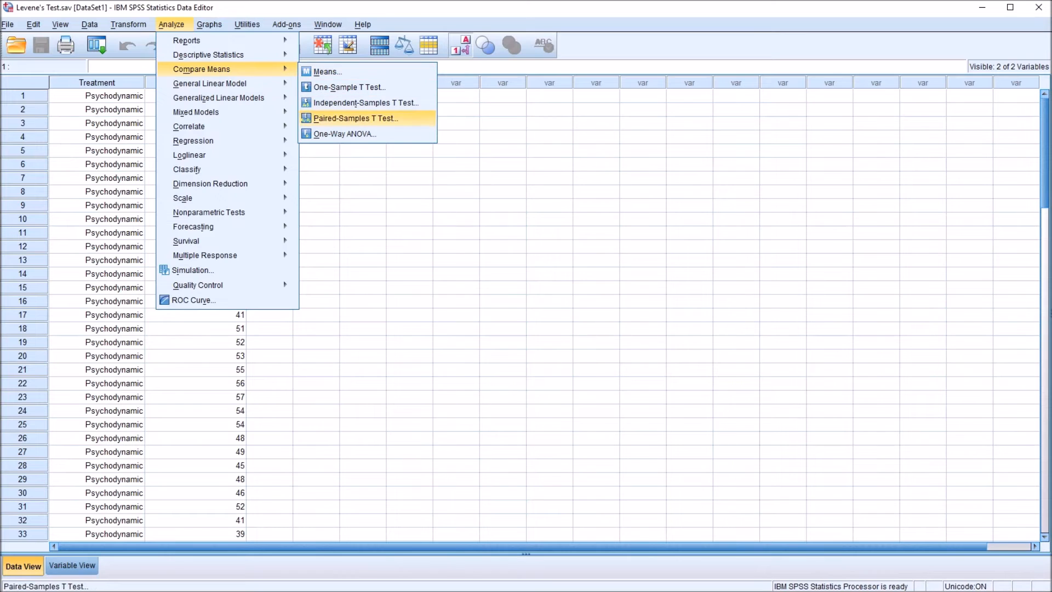
left_click(344, 133)
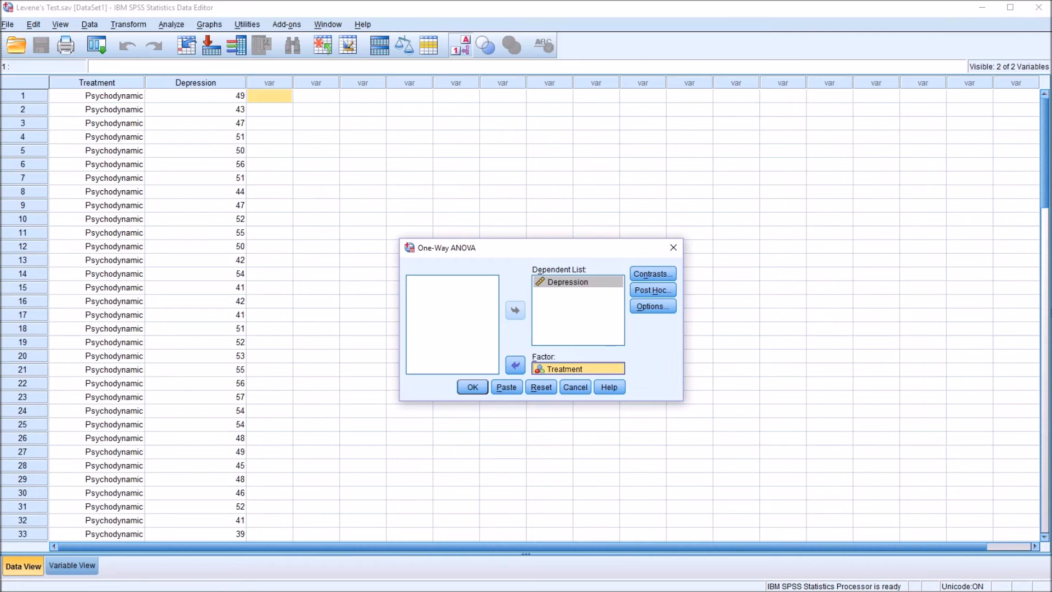
- Run the ANOVA with Homogeneity of variance and Brown-Forsythe tests enabled
left_click(651, 306)
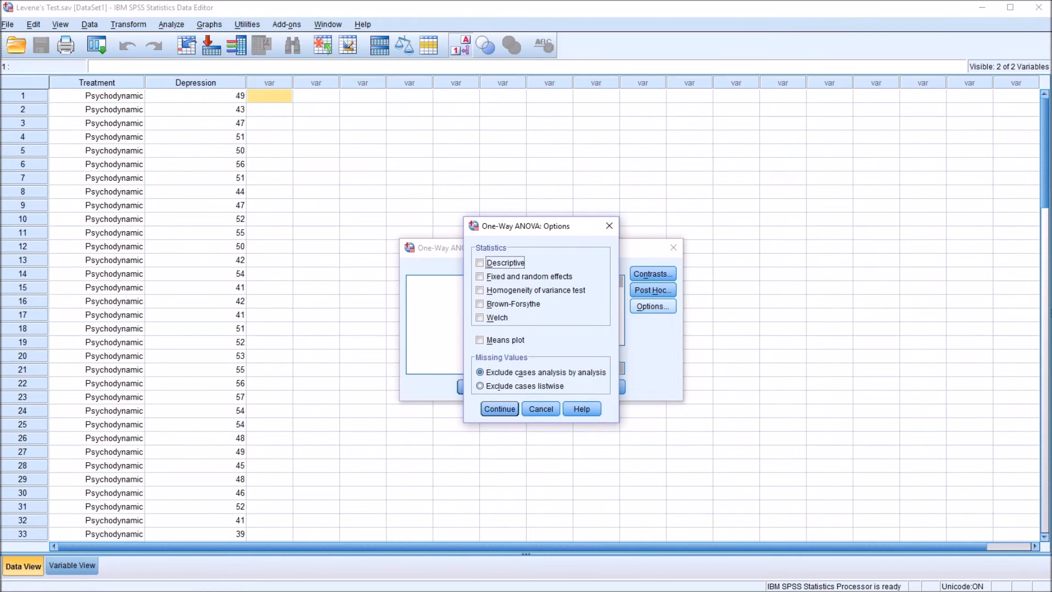
left_click(480, 289)
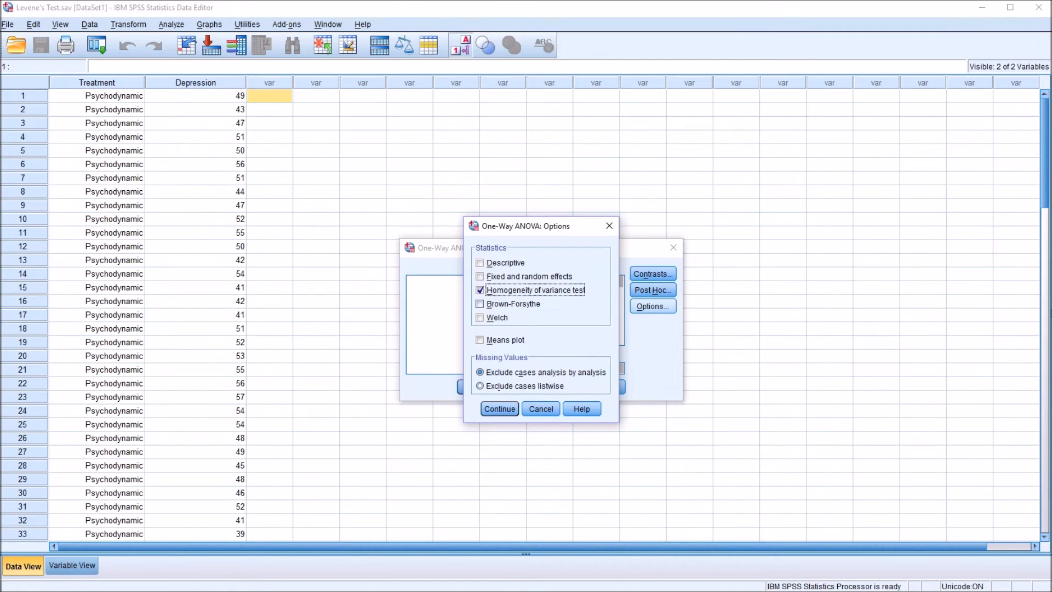
left_click(479, 304)
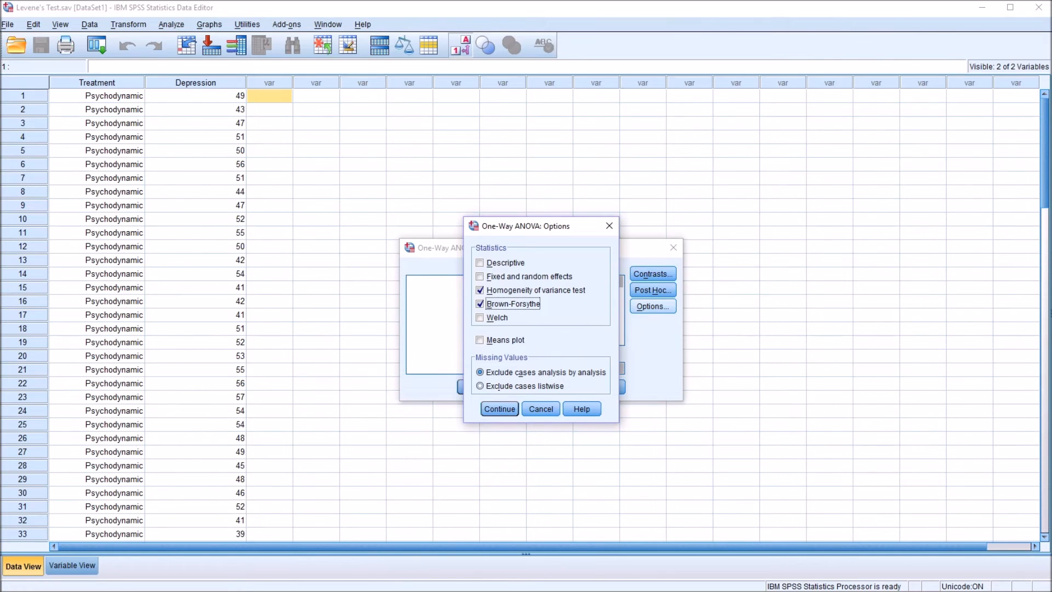
left_click(499, 409)
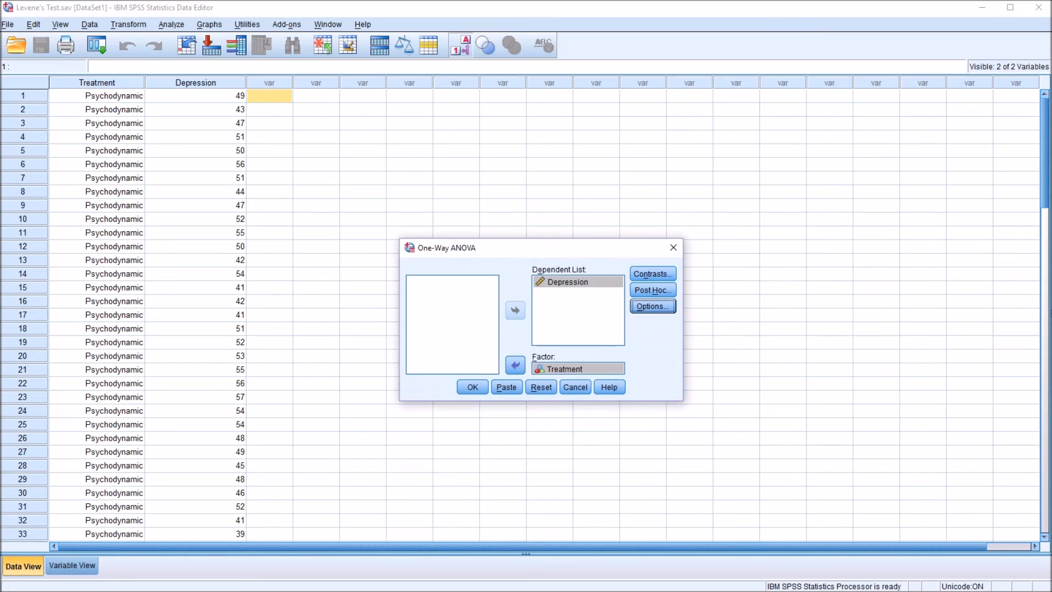
left_click(471, 387)
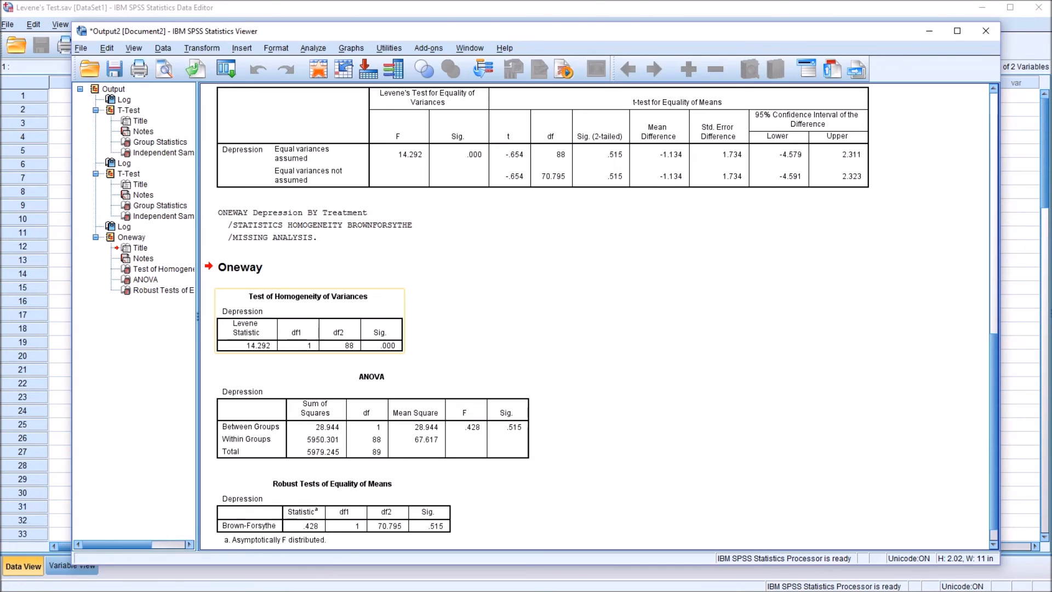
left_click(370, 417)
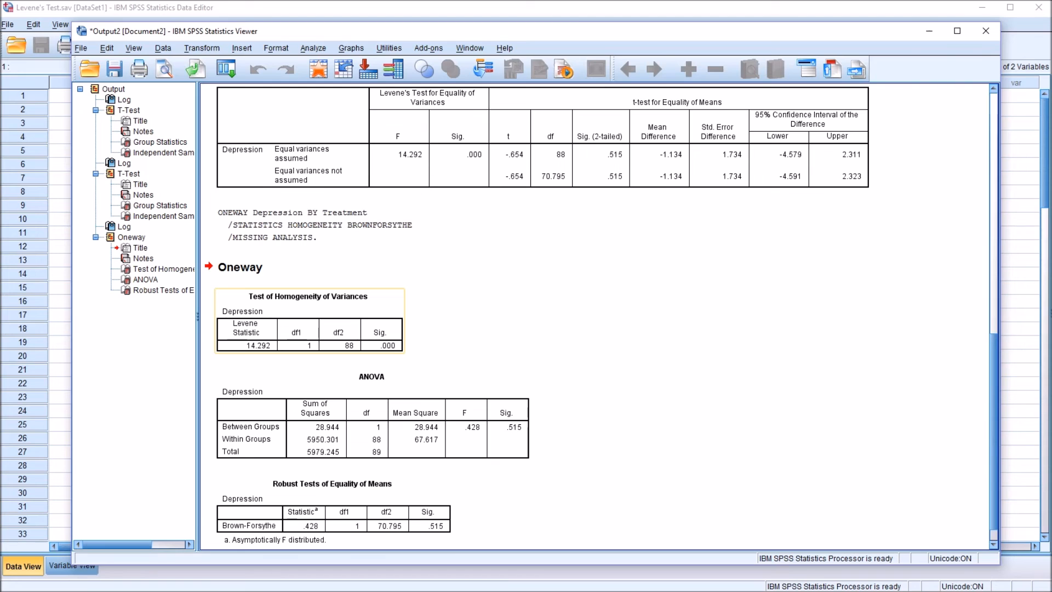
left_click(370, 416)
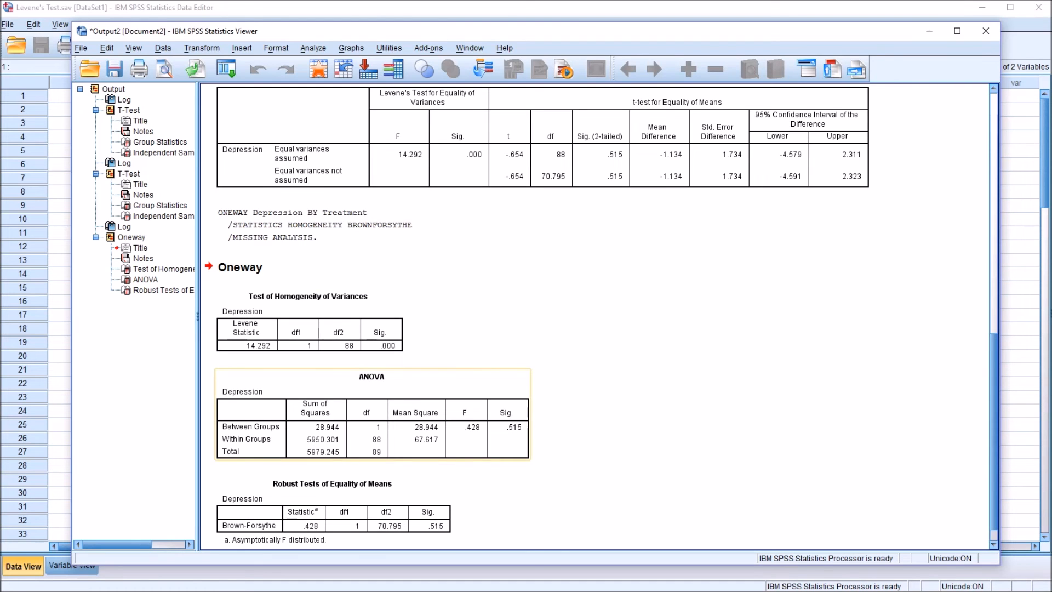
scroll("down", 3)
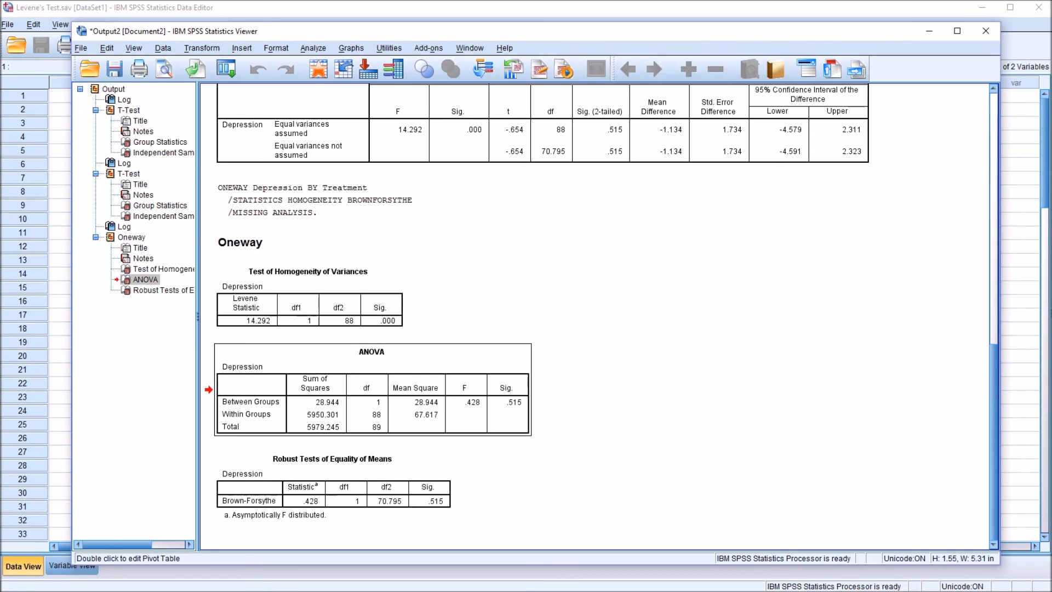
double_click(507, 404)
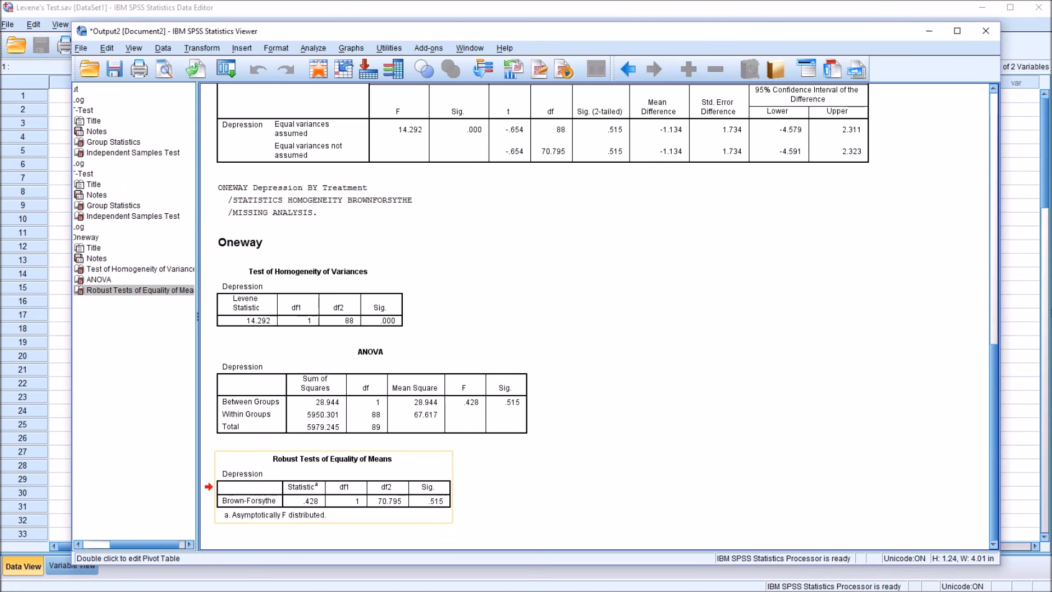
double_click(332, 459)
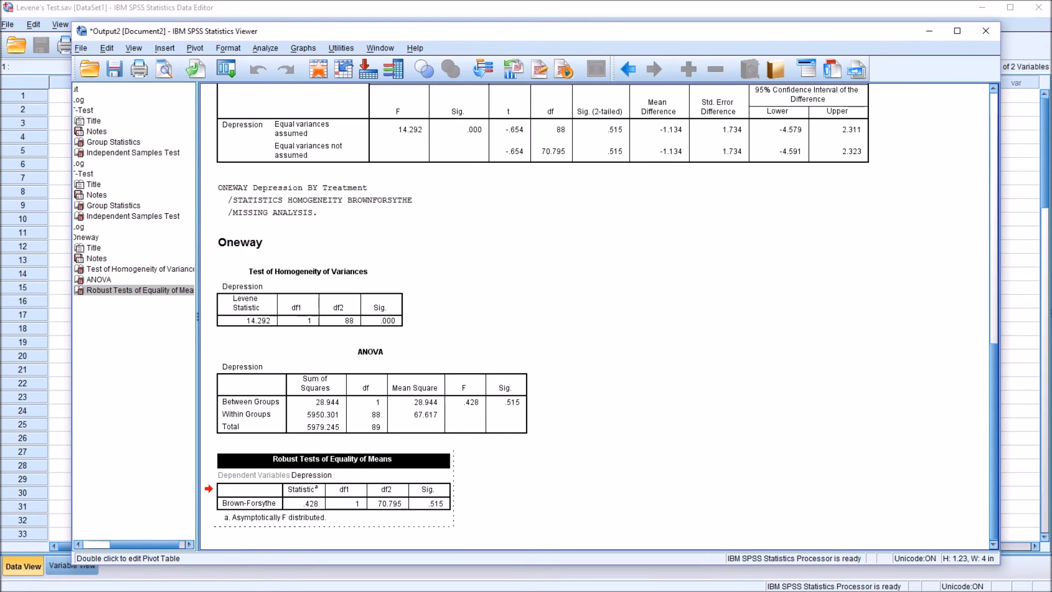
double_click(434, 503)
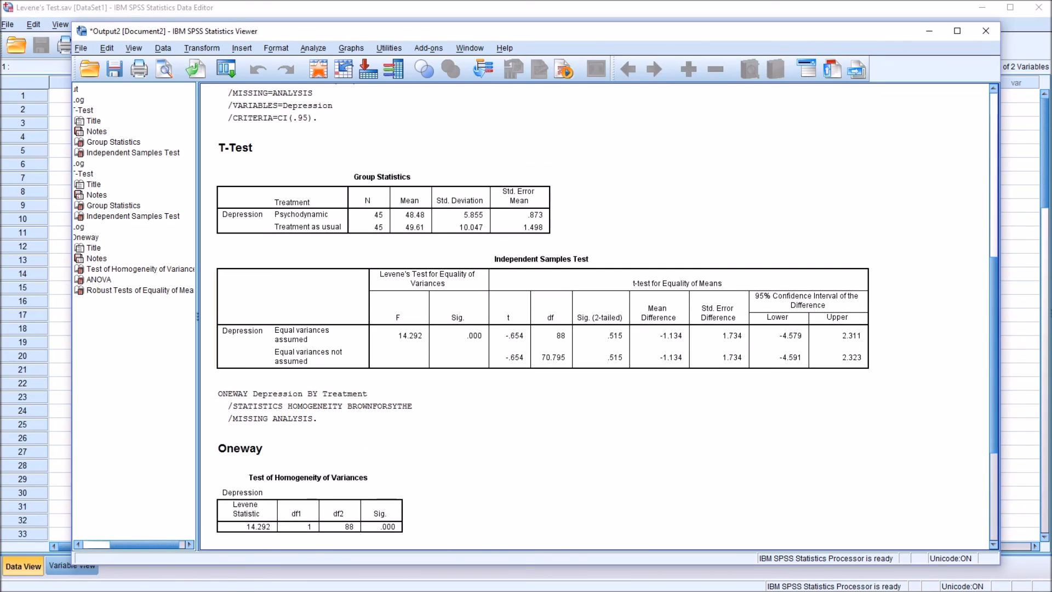
left_click(541, 316)
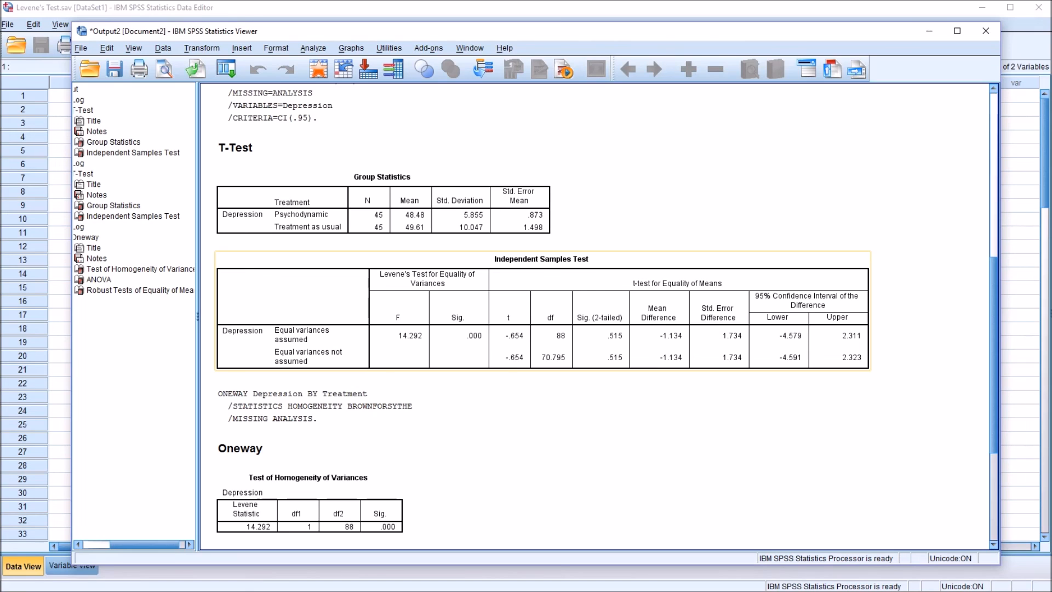
scroll("down", 3)
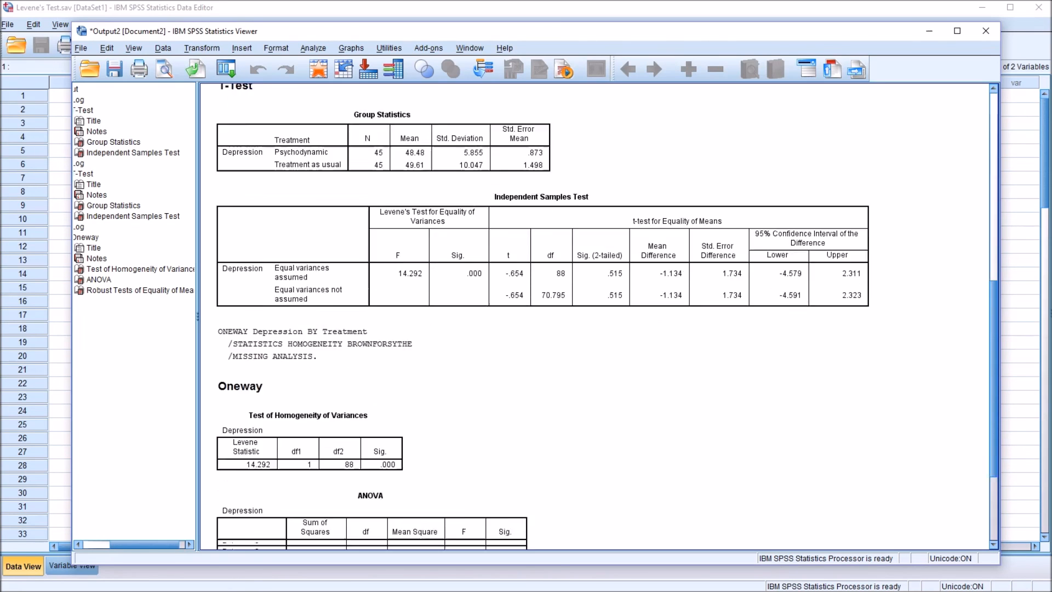